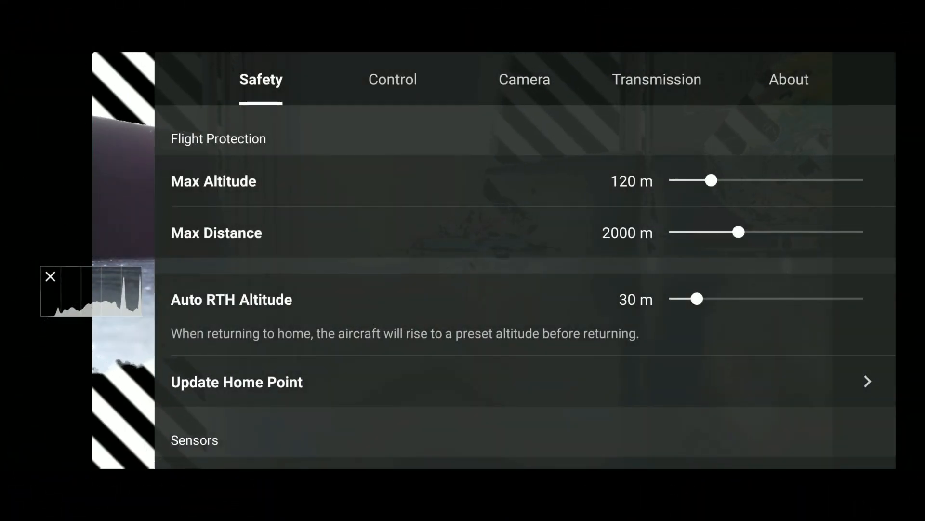
From the About settings, run Check for Updates on the aircraft firmware, revealing new firmware available.
left_click(789, 79)
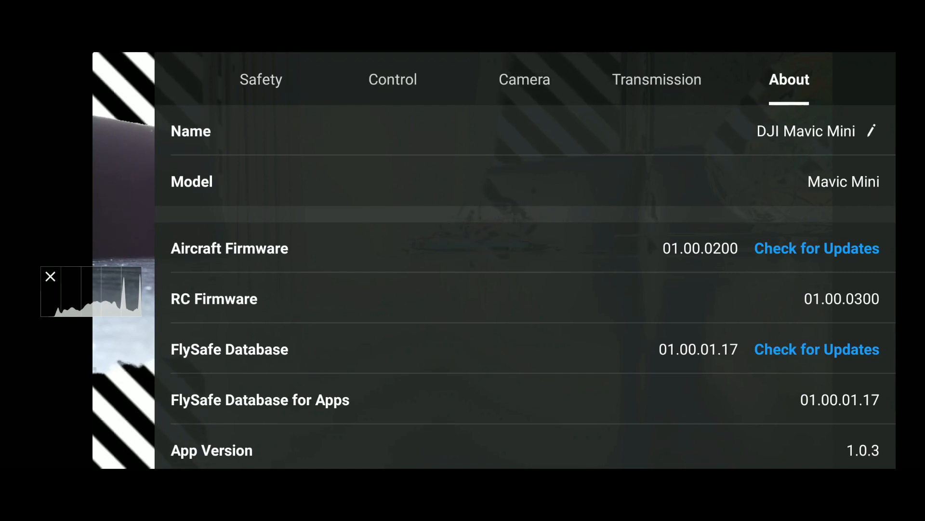
left_click(816, 248)
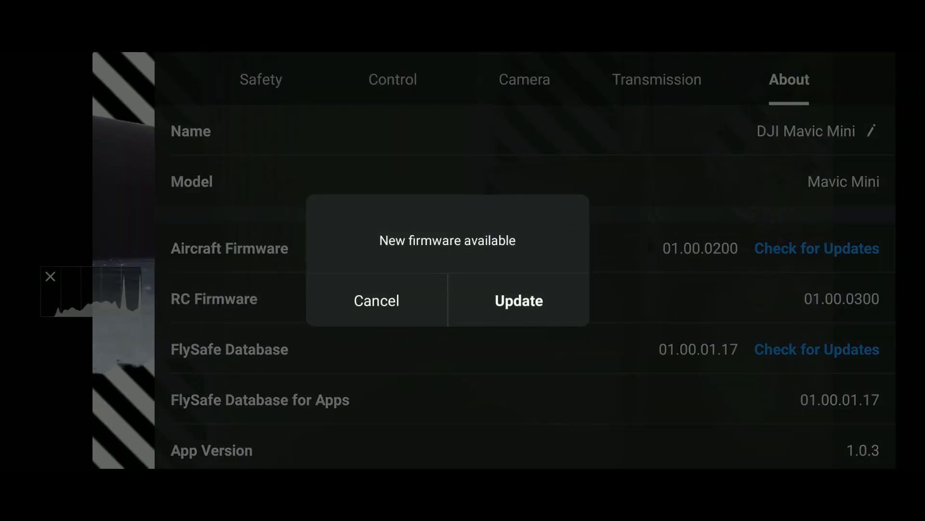
left_click(518, 301)
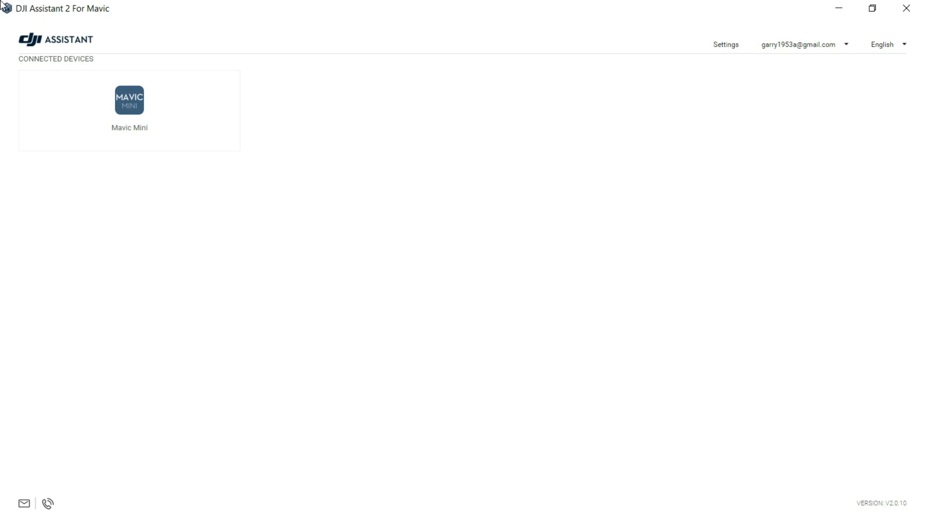
Select the connected Mavic Mini and start the upgrade to V01.00.0300, confirming its requirements.
left_click(130, 99)
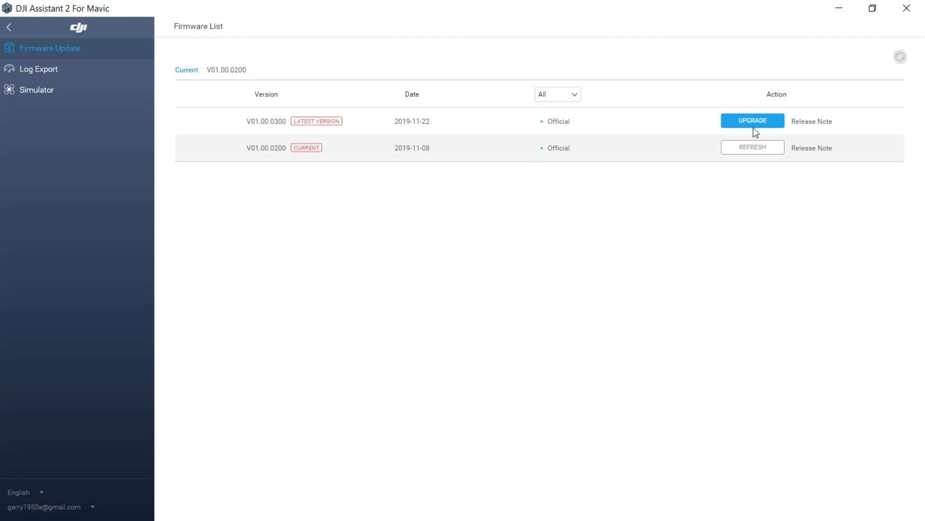
left_click(752, 120)
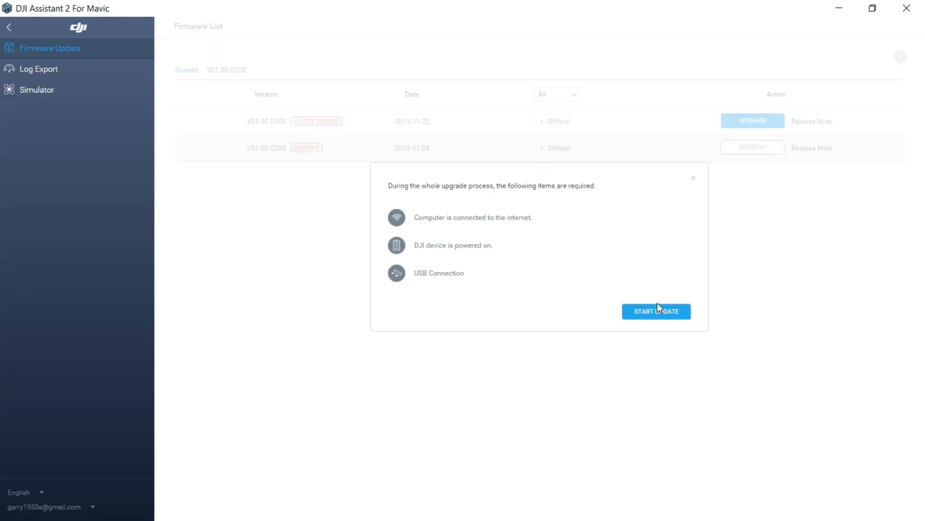
left_click(655, 311)
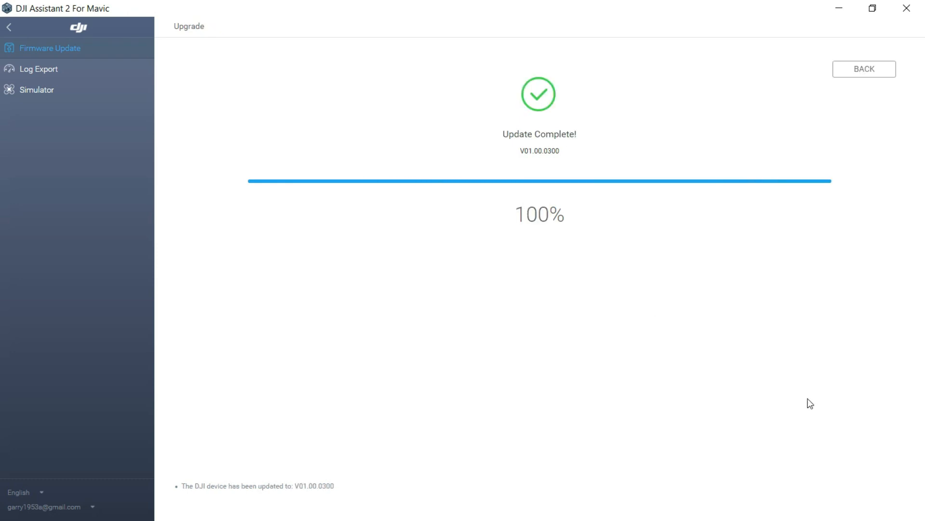
Leave the Update Complete screen, returning to the Connected Devices list with the Mavic Mini shown.
left_click(863, 68)
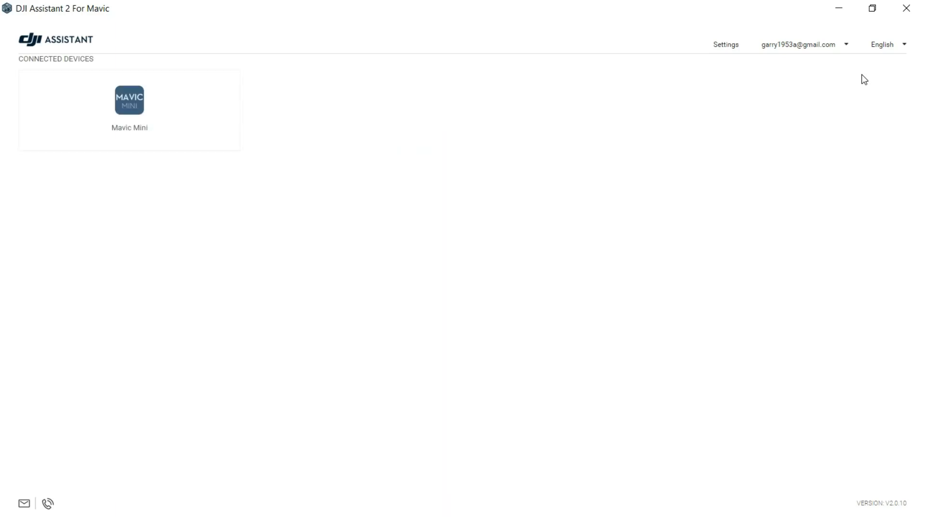
Reopen the Mavic Mini firmware list and view the release notes for the now-current V01.00.0300.
left_click(129, 100)
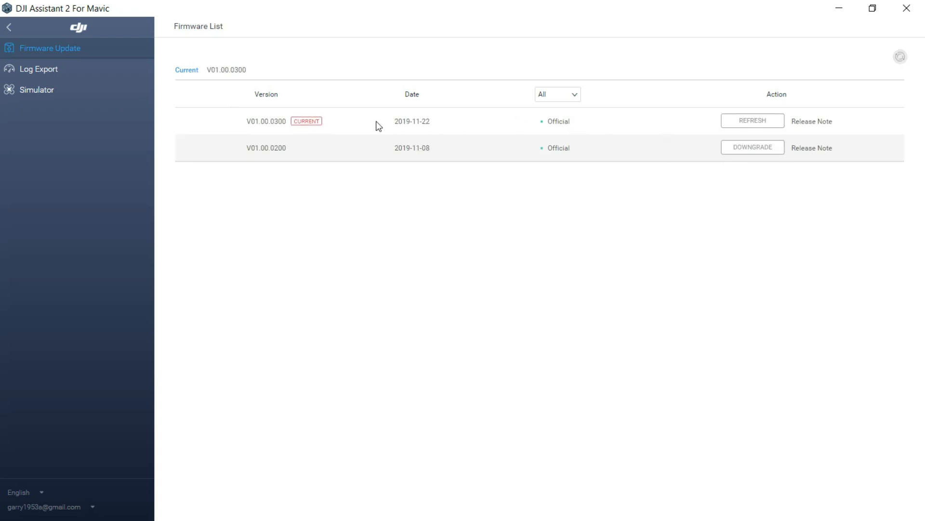
mouse_move(272, 130)
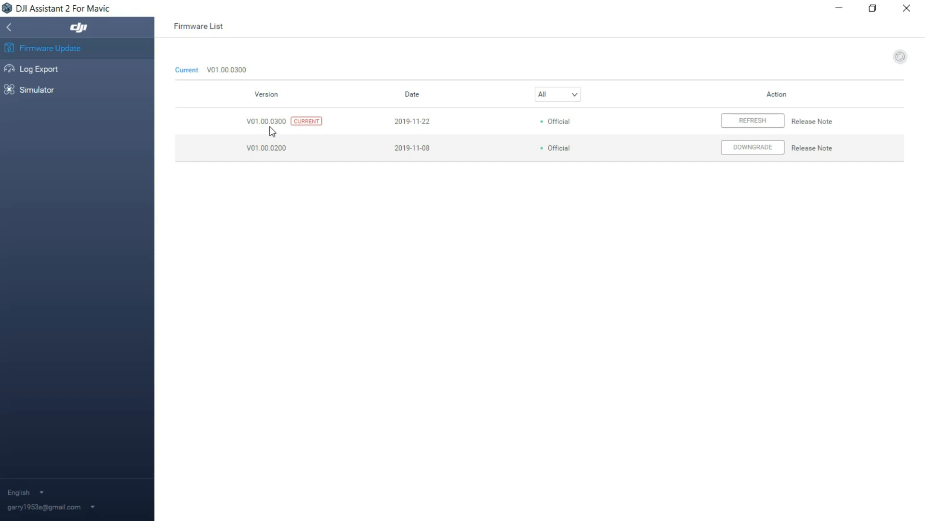
mouse_move(810, 122)
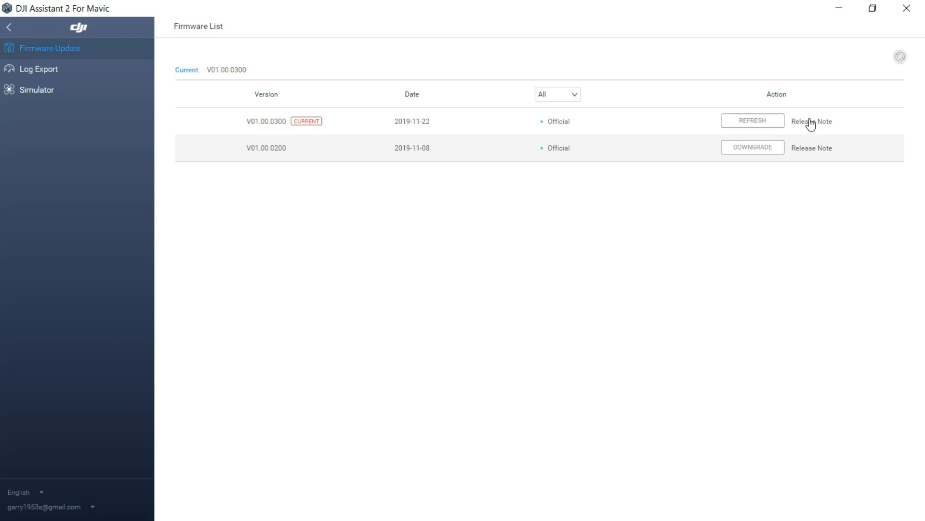
left_click(812, 122)
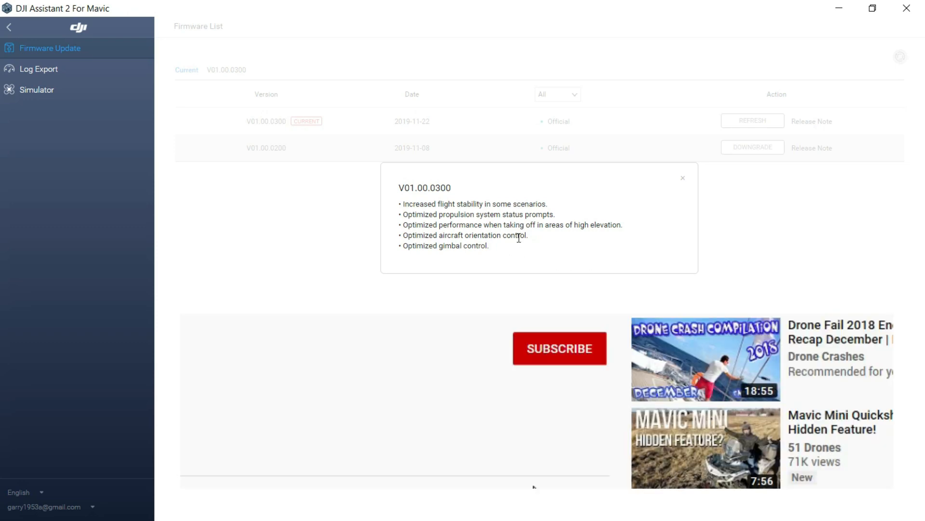
mouse_move(549, 359)
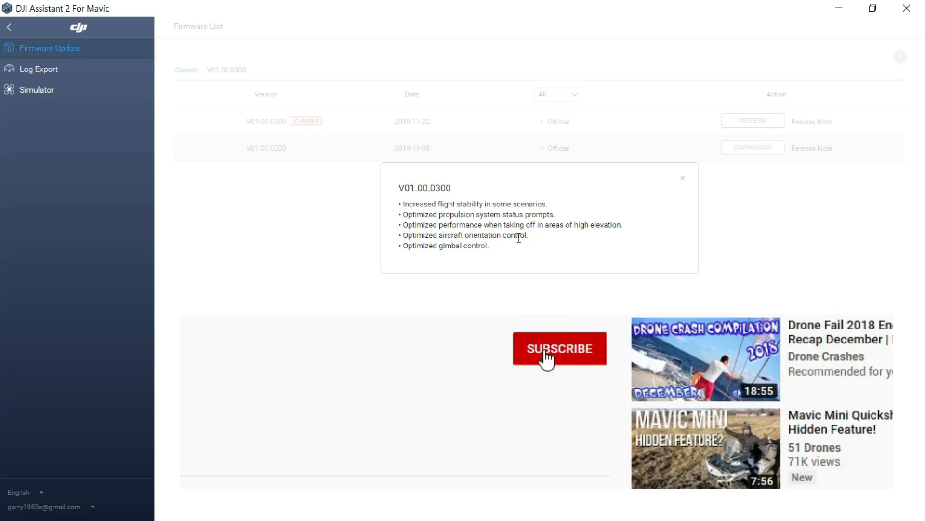
left_click(558, 348)
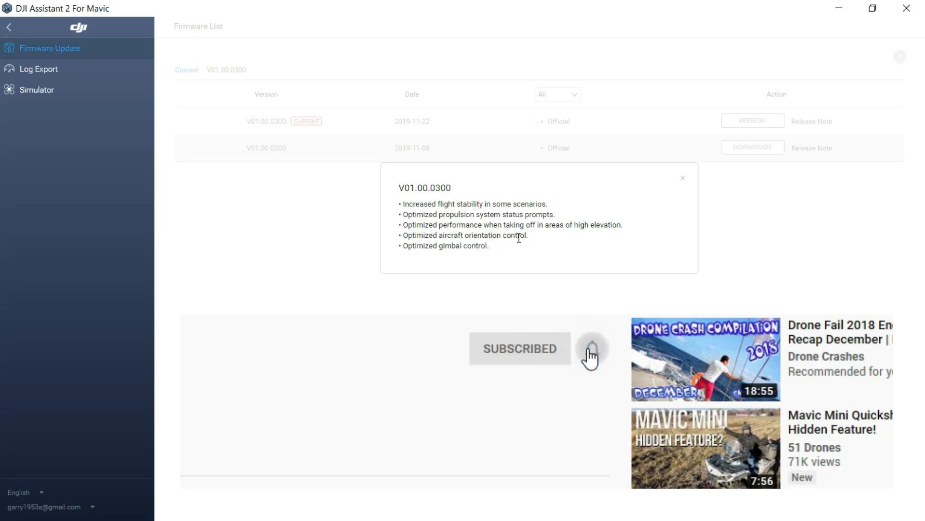